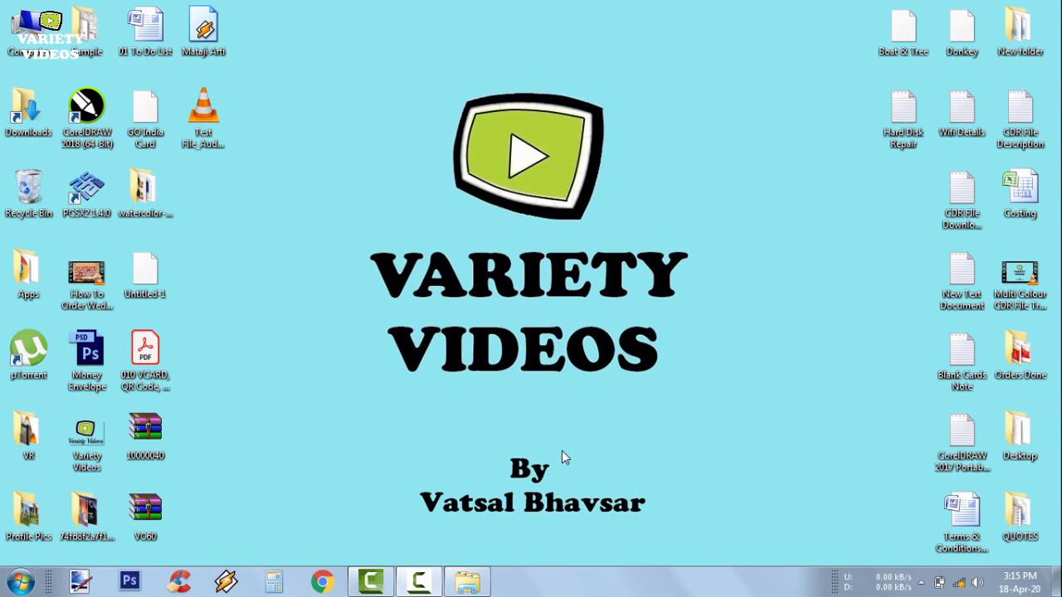
mouse_move(715, 355)
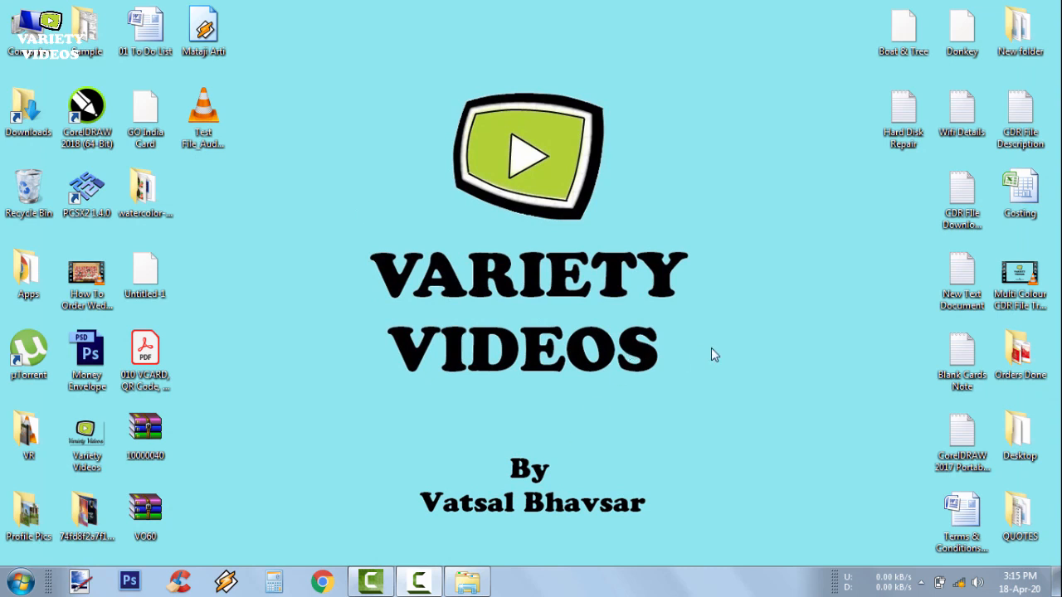
mouse_move(766, 233)
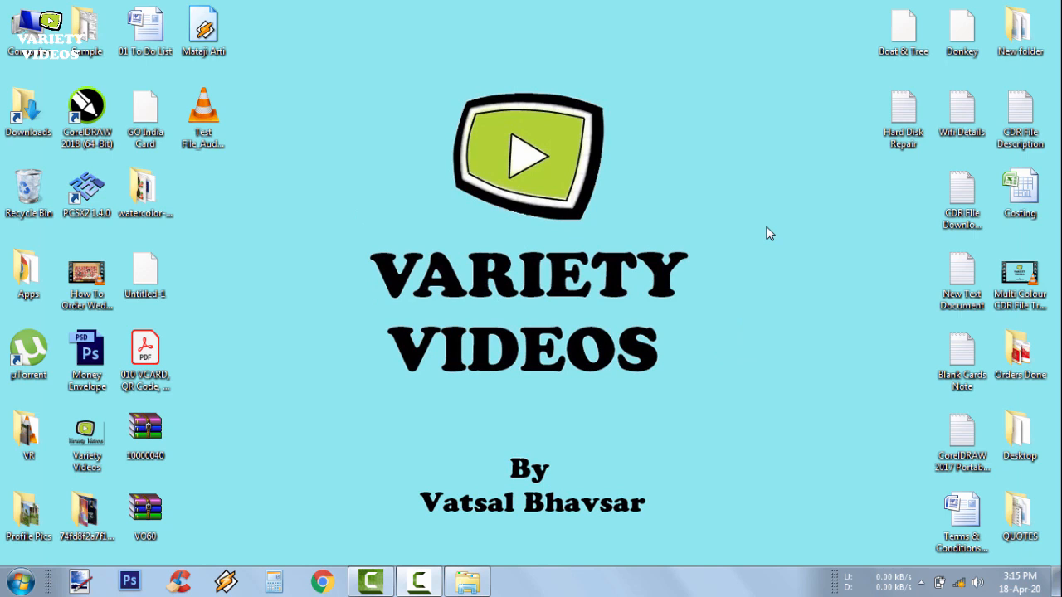
mouse_move(650, 438)
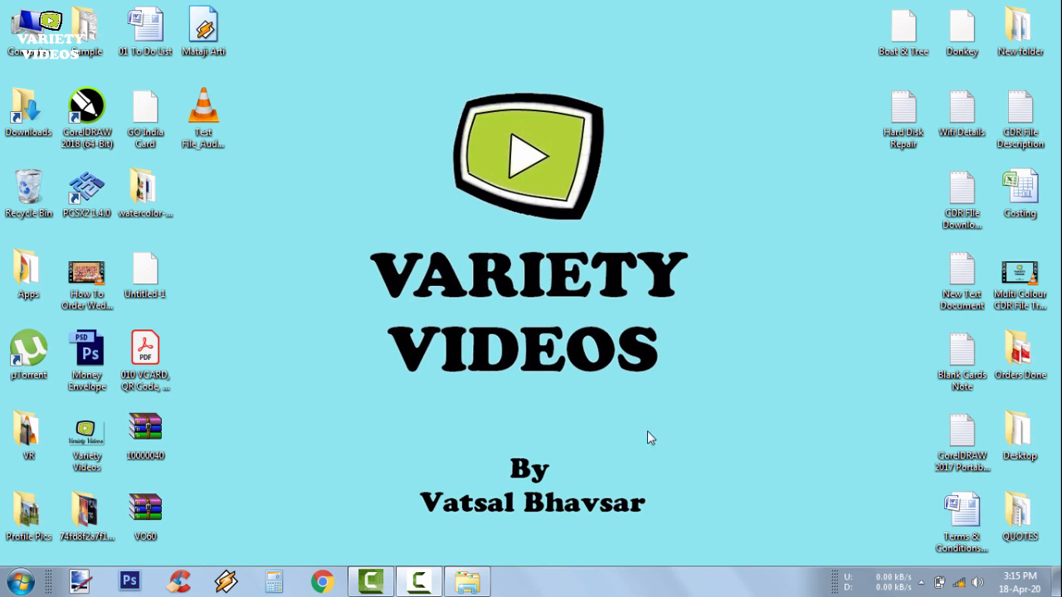
mouse_move(424, 414)
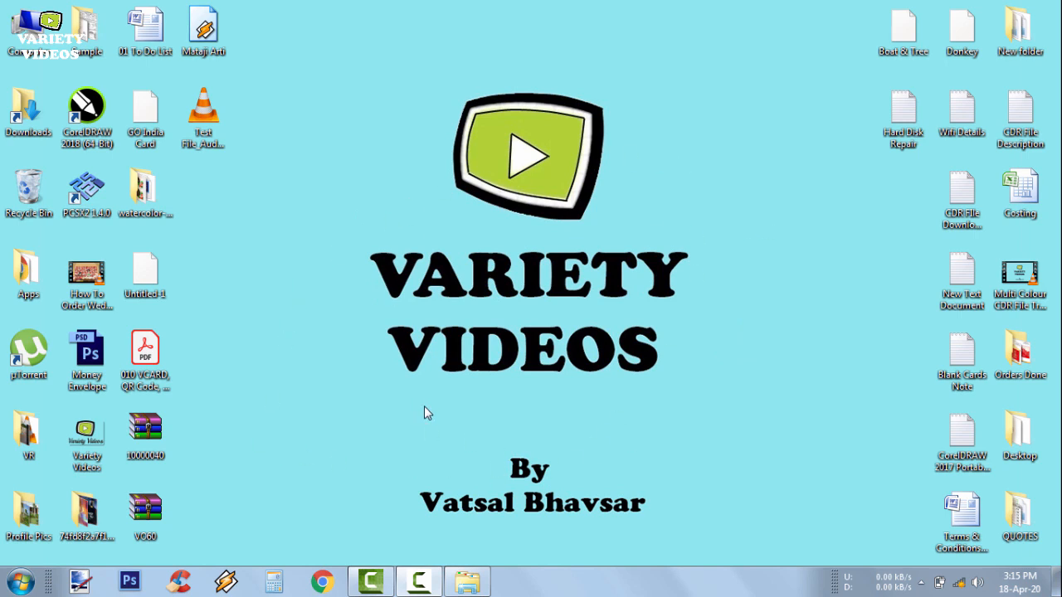
mouse_move(434, 400)
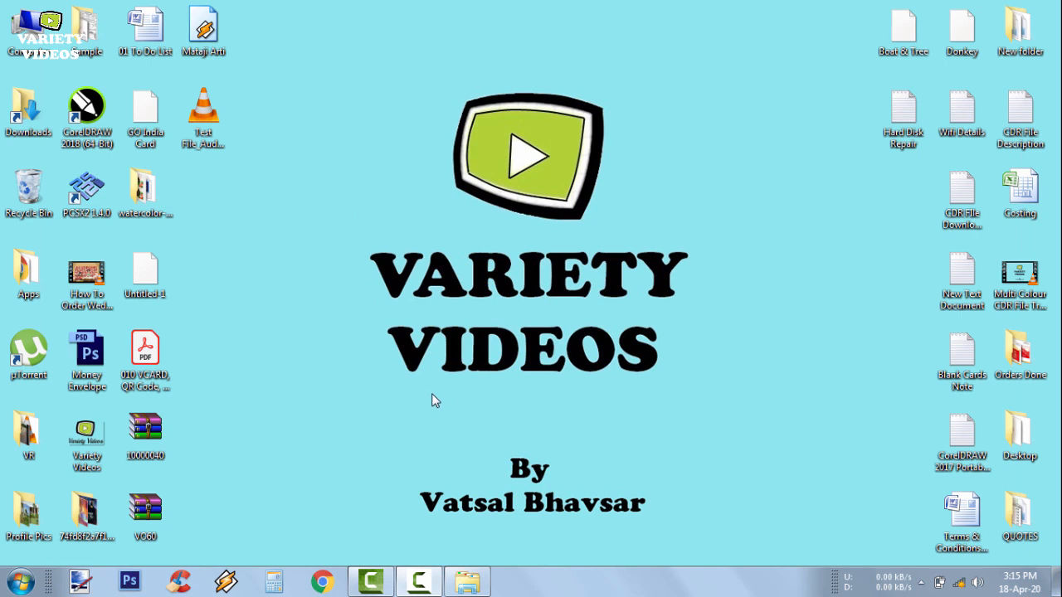
Launch the Avidemux 2.7 VC++ 64bits installer from the desktop
click(203, 113)
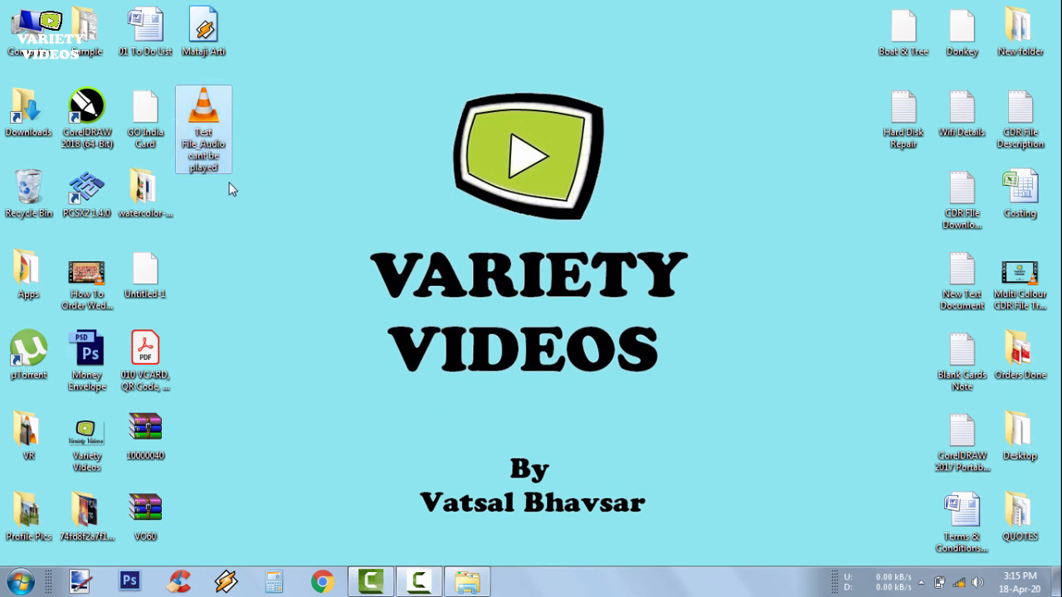
mouse_move(468, 512)
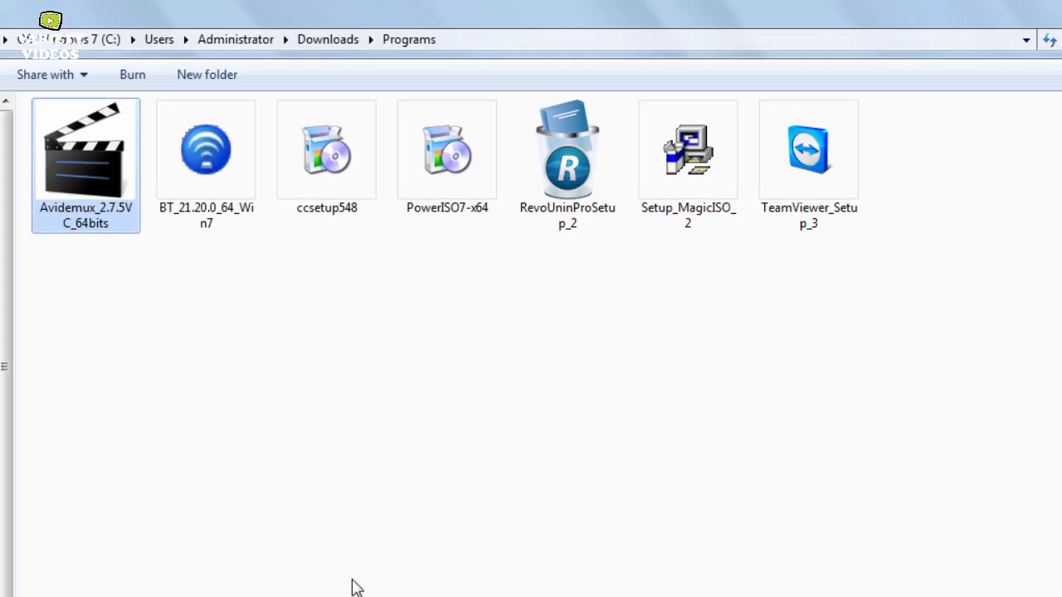
click(86, 150)
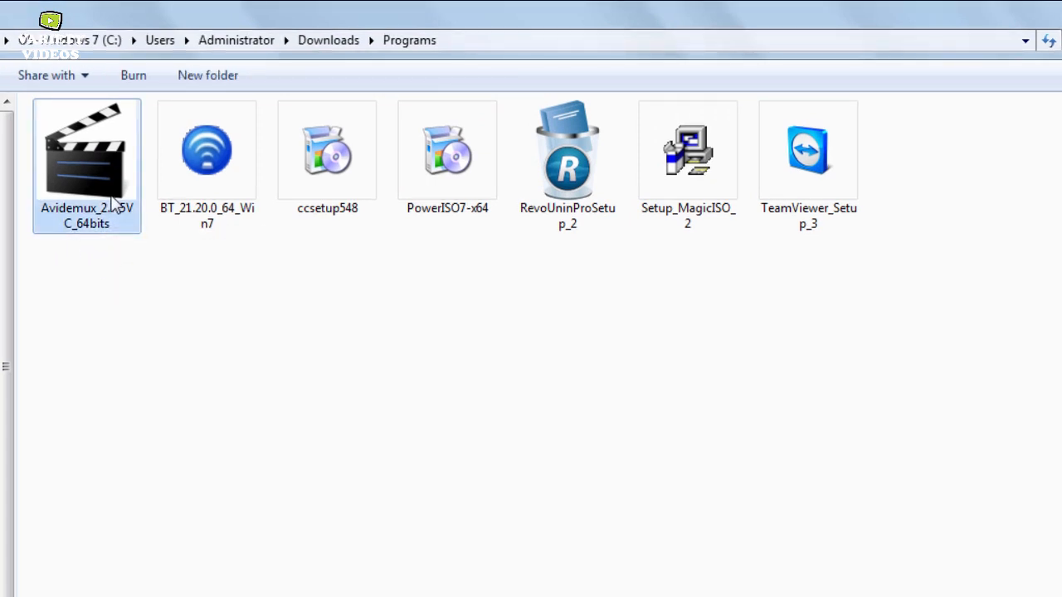
mouse_move(150, 208)
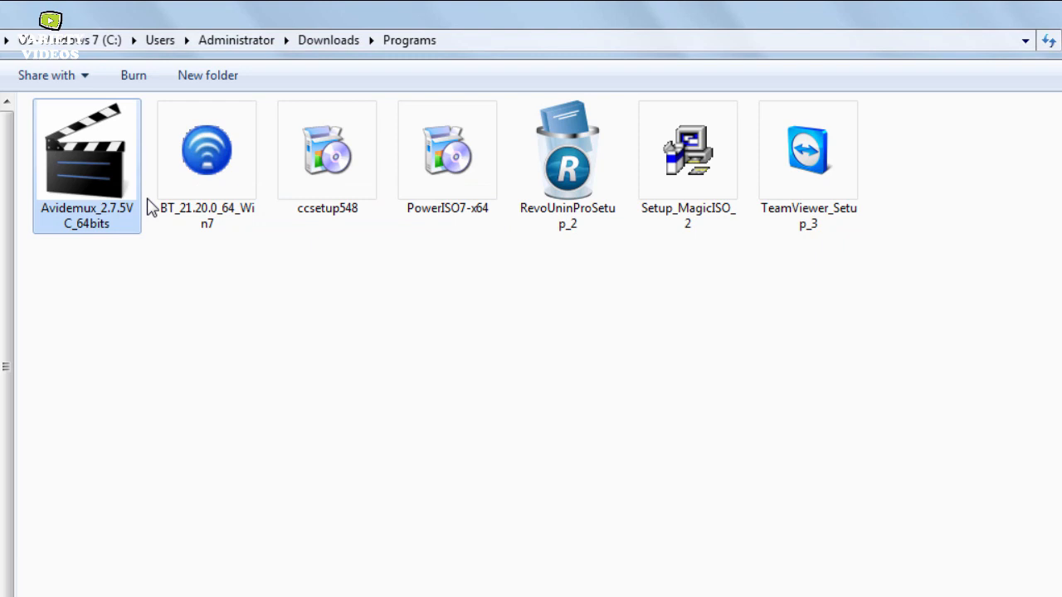
double_click(87, 149)
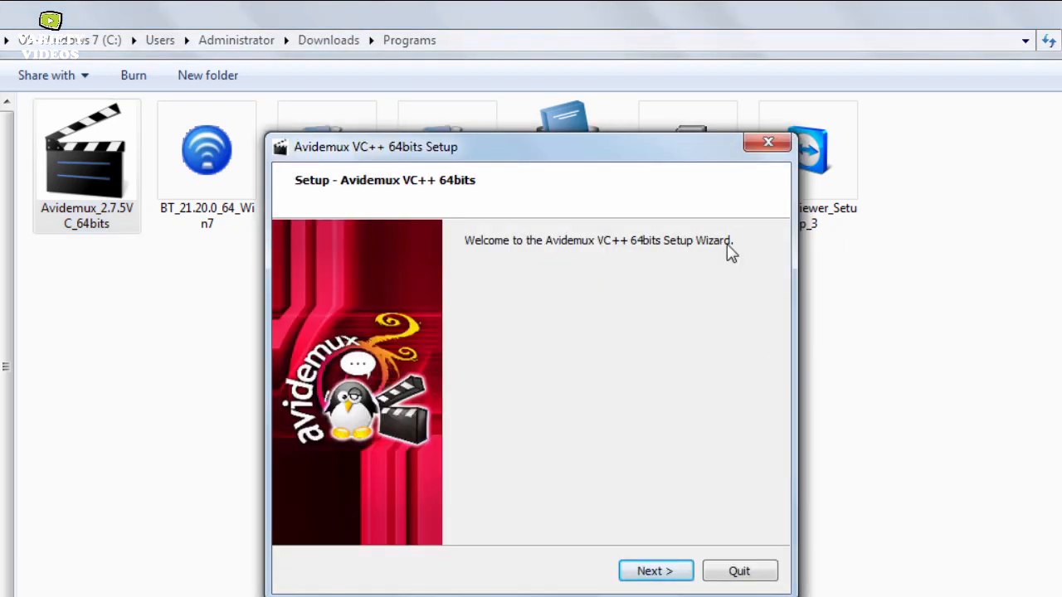
Install with the default folder, components and shortcuts, then finish the wizard
click(655, 571)
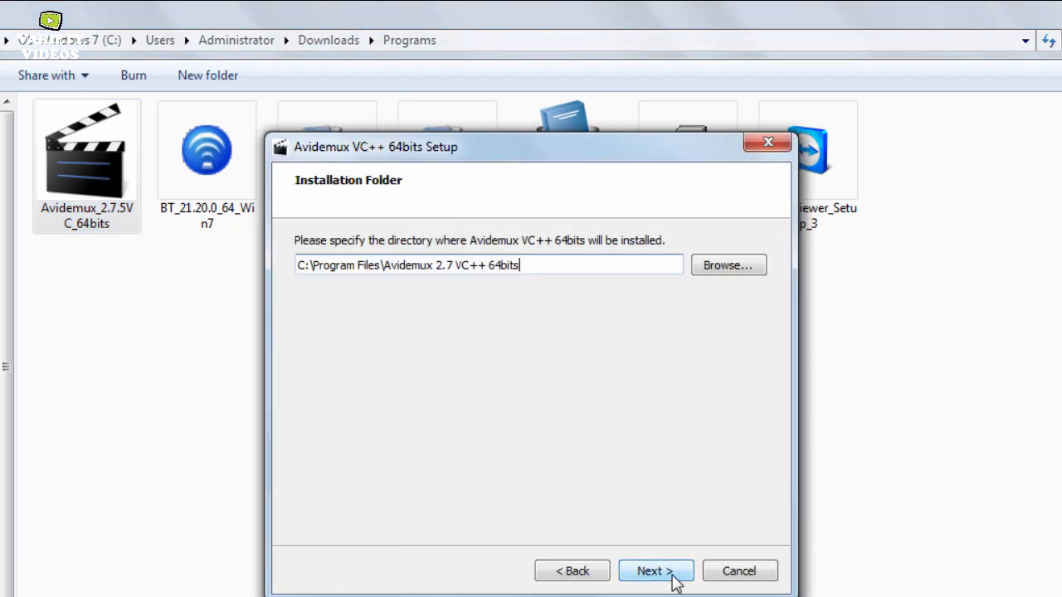
click(654, 571)
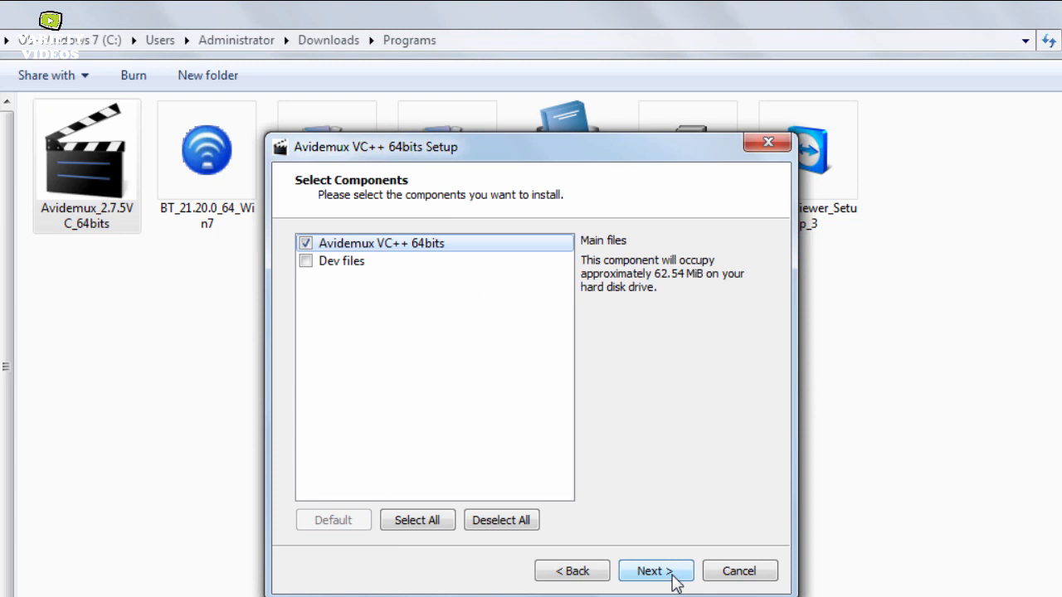
click(655, 570)
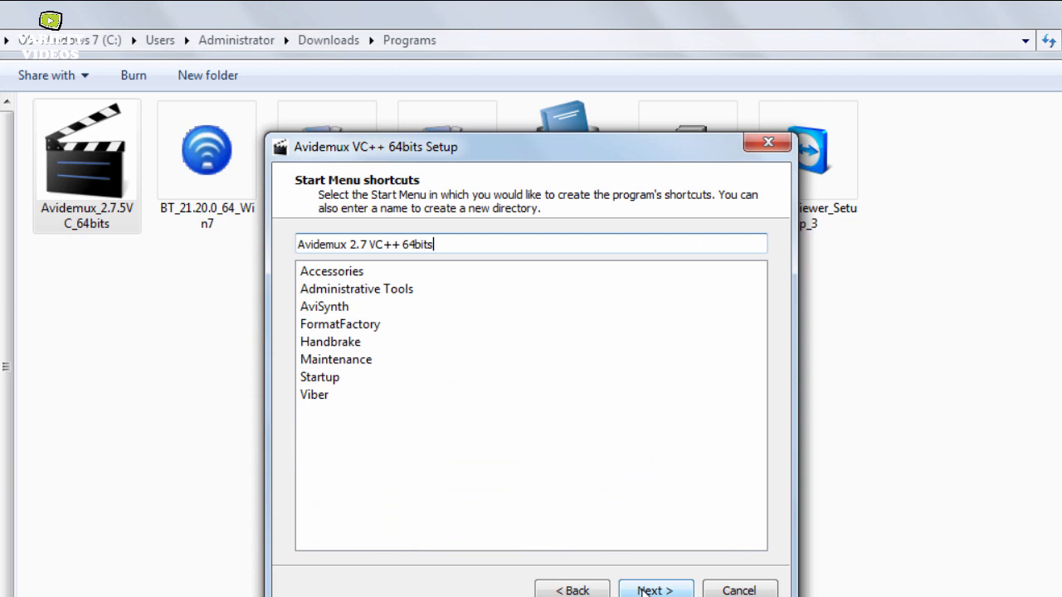
click(655, 591)
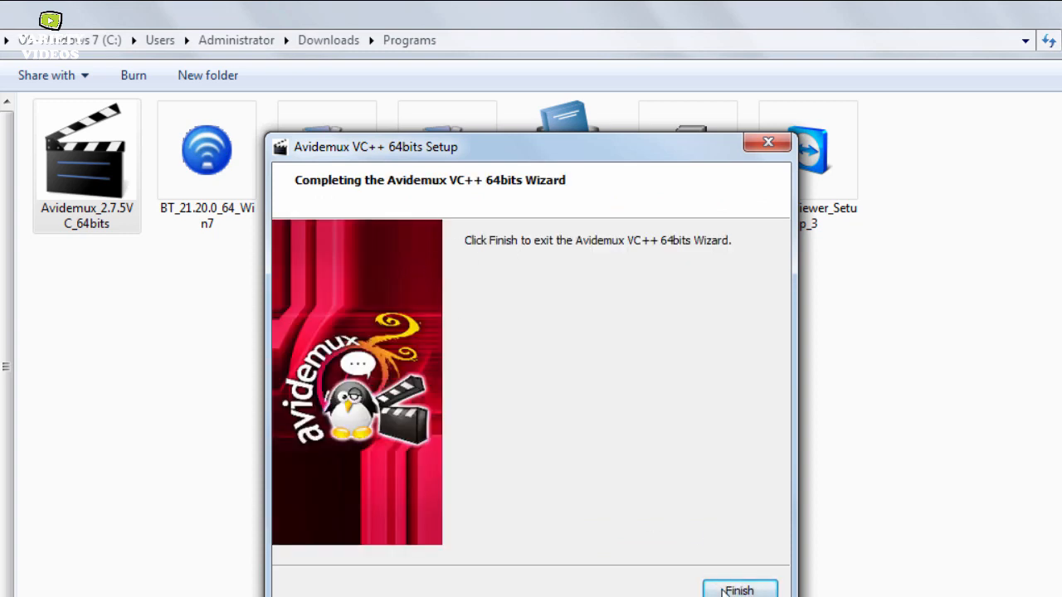
click(739, 590)
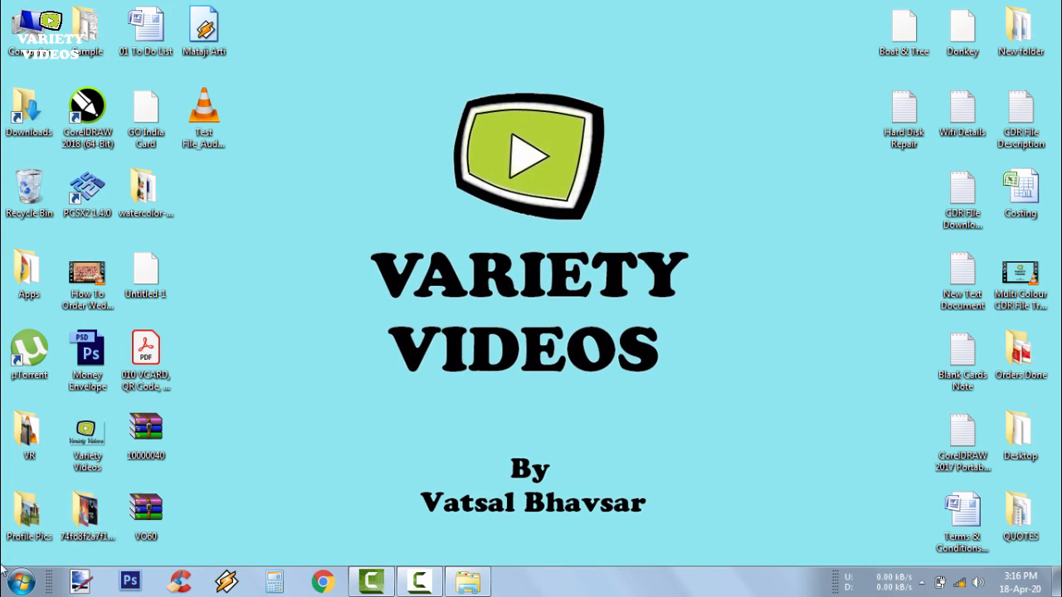
Start Avidemux from the Start menu programs list
click(19, 581)
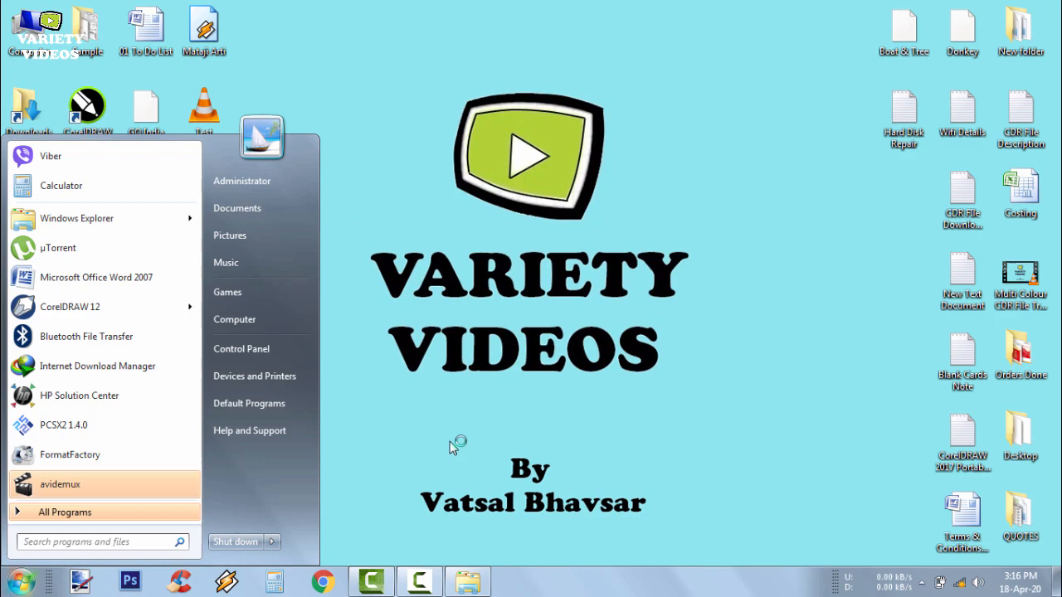
click(60, 484)
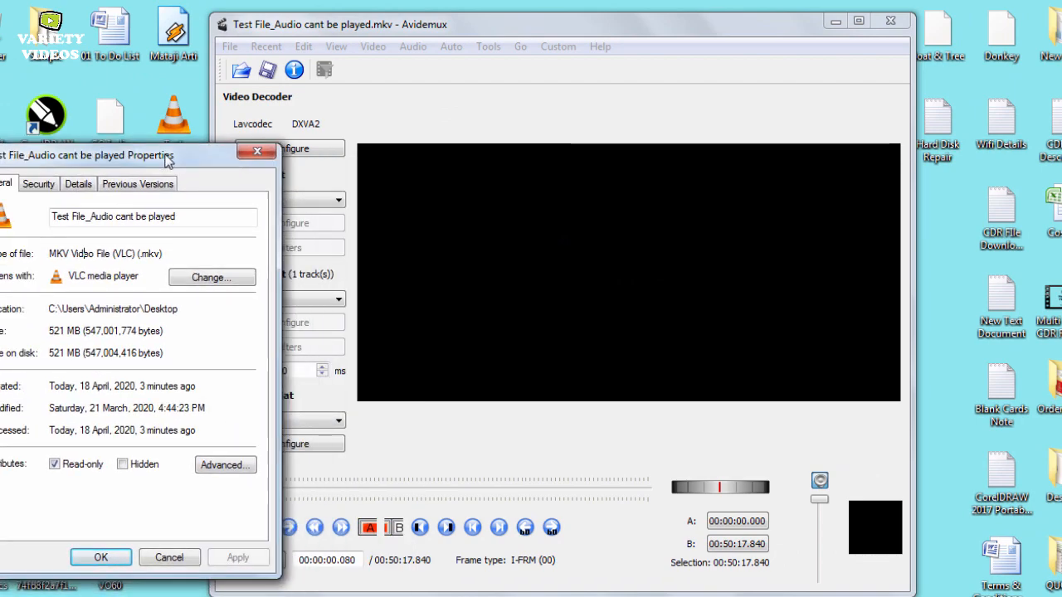
click(258, 151)
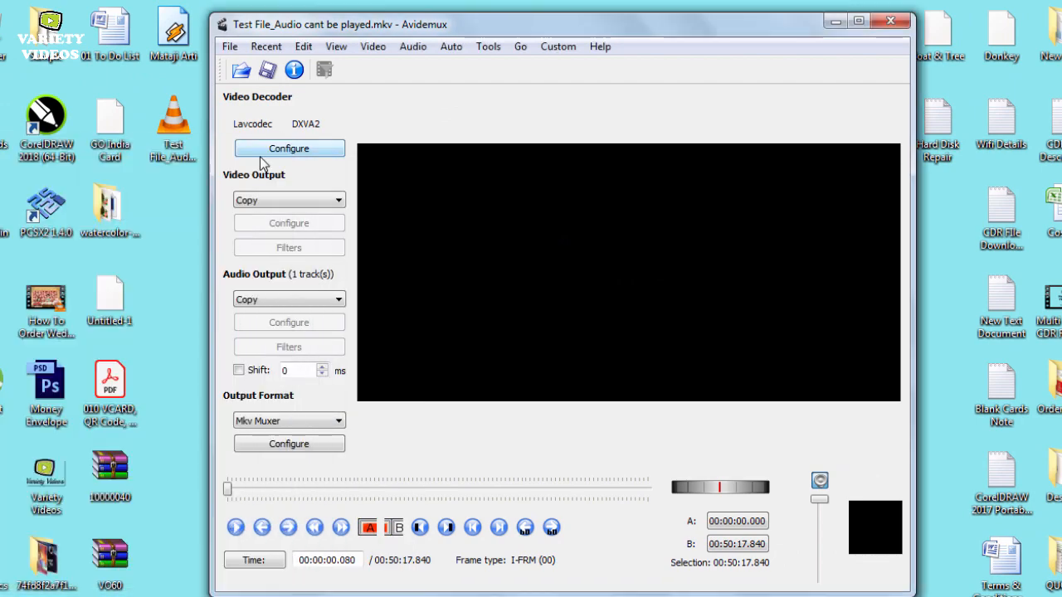
click(289, 199)
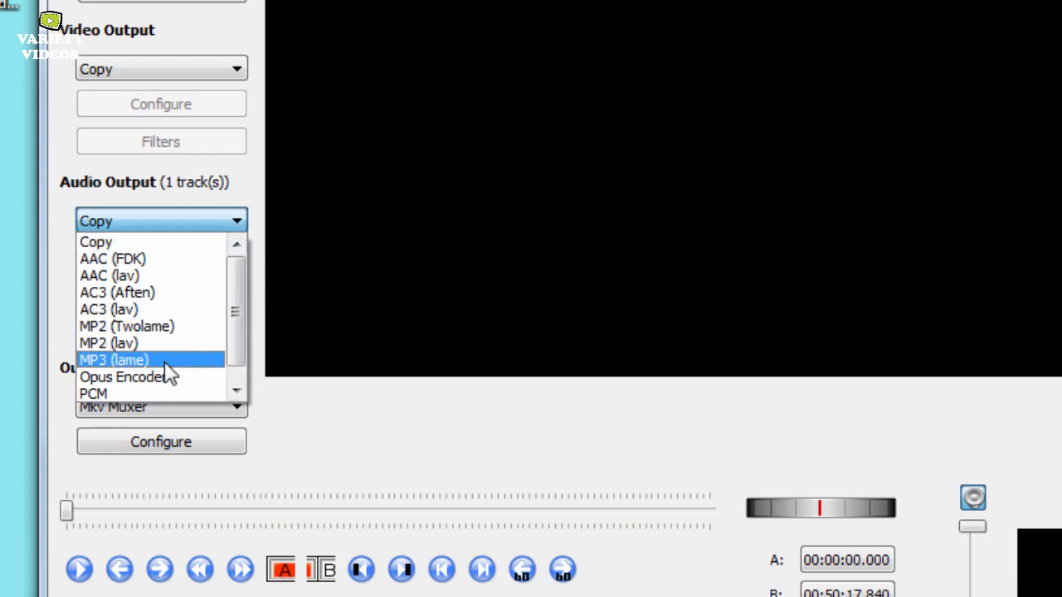
Set the Audio Output encoder to AAC (FDK), leaving video on Copy
scroll(down, 3)
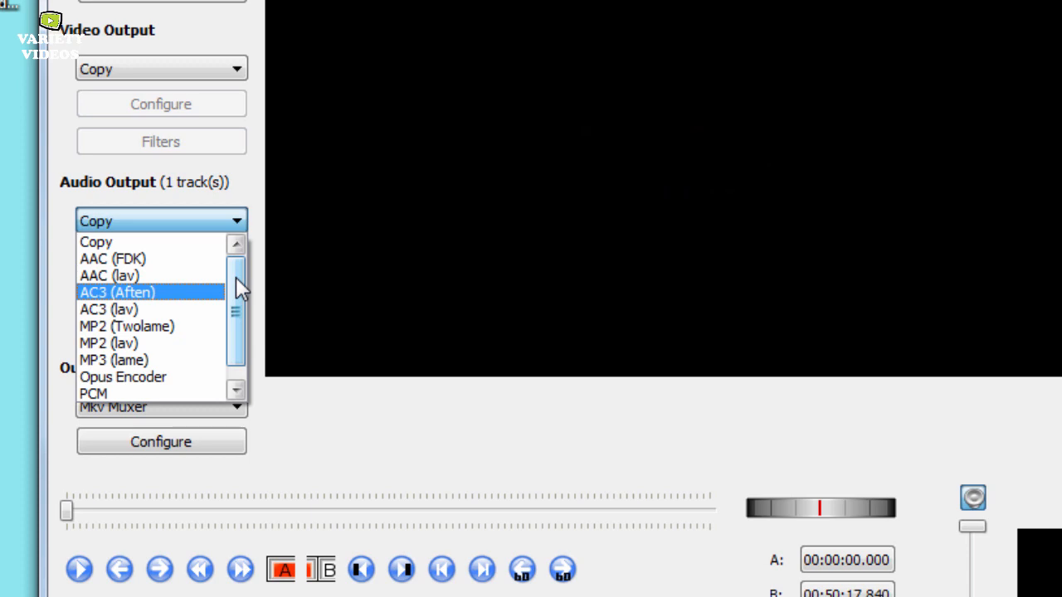
scroll(down, 3)
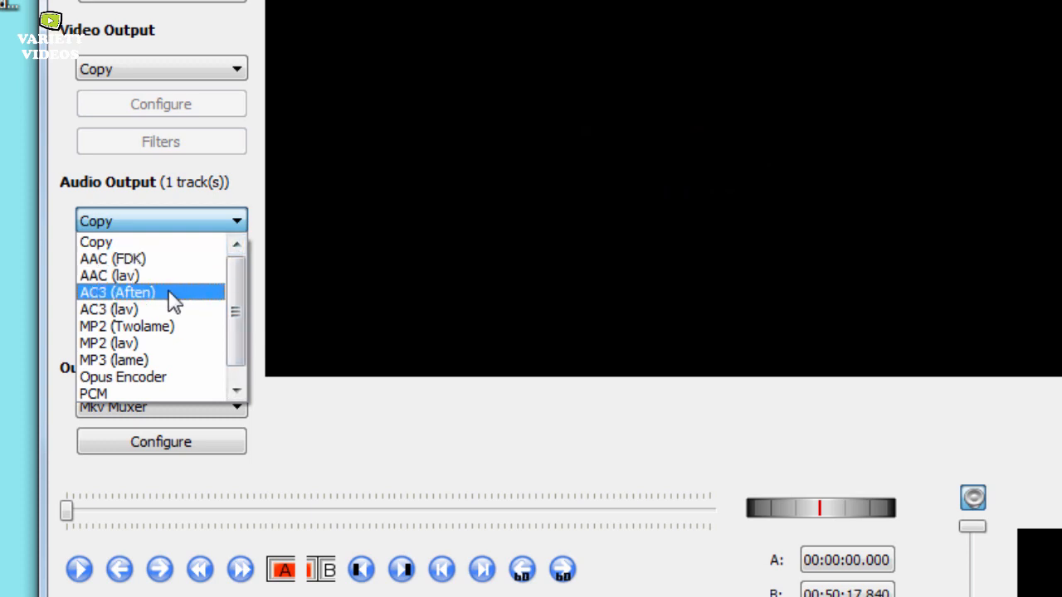
mouse_move(110, 275)
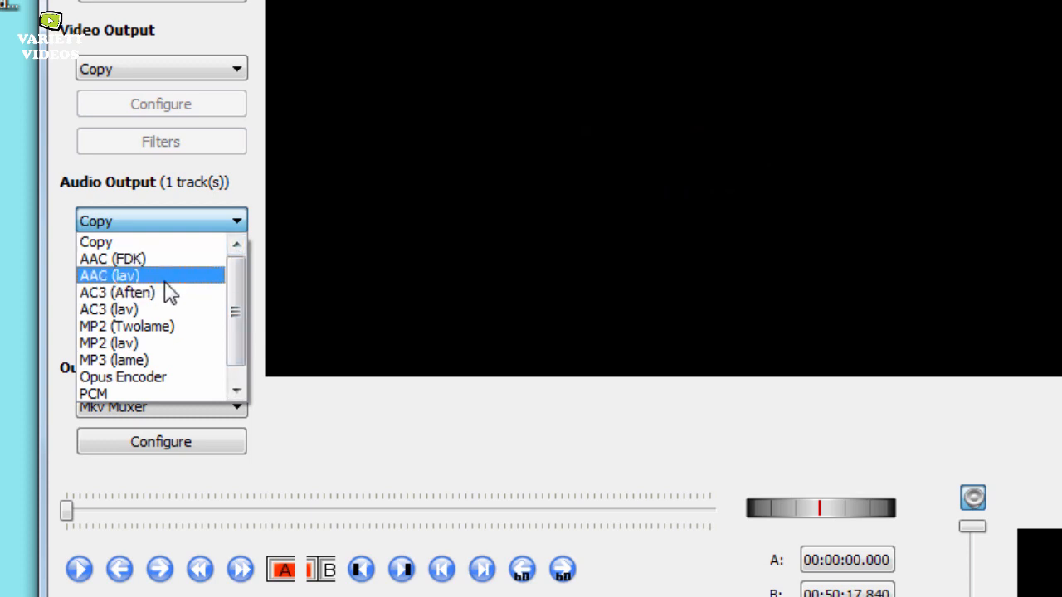
click(112, 259)
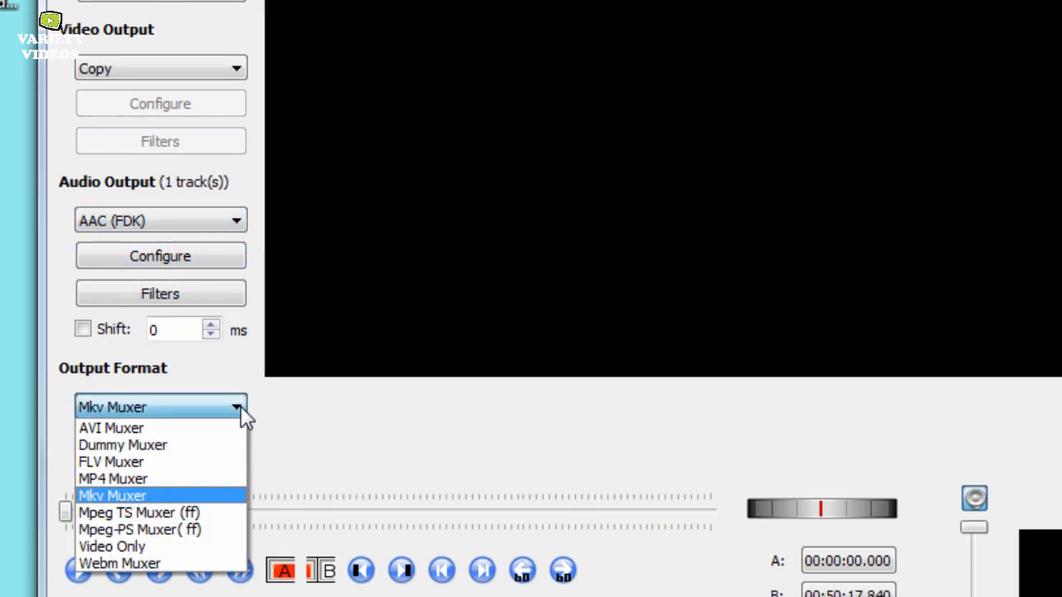
mouse_move(214, 505)
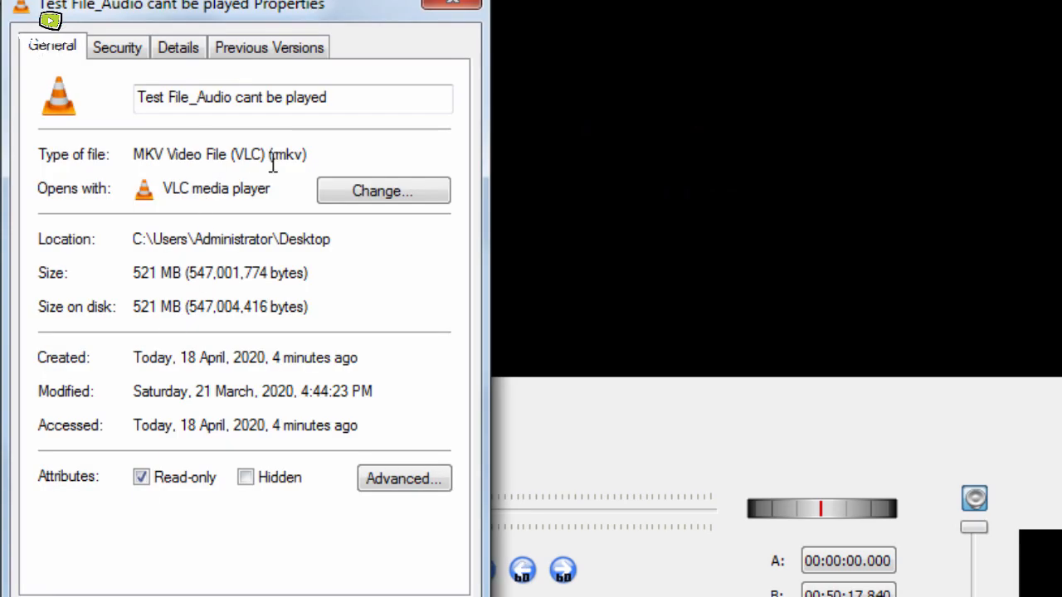
click(236, 408)
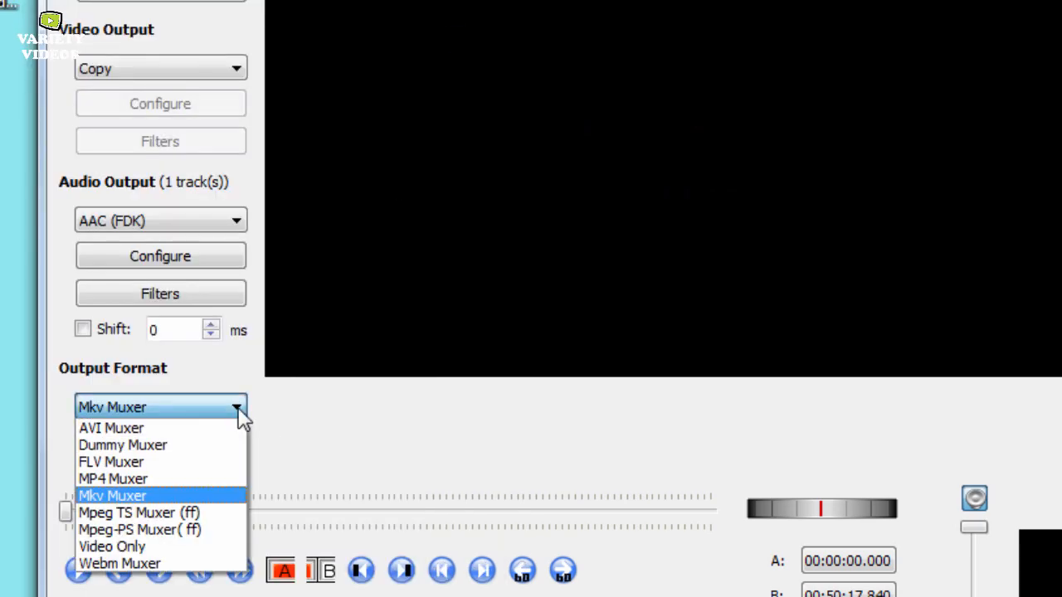
mouse_move(418, 473)
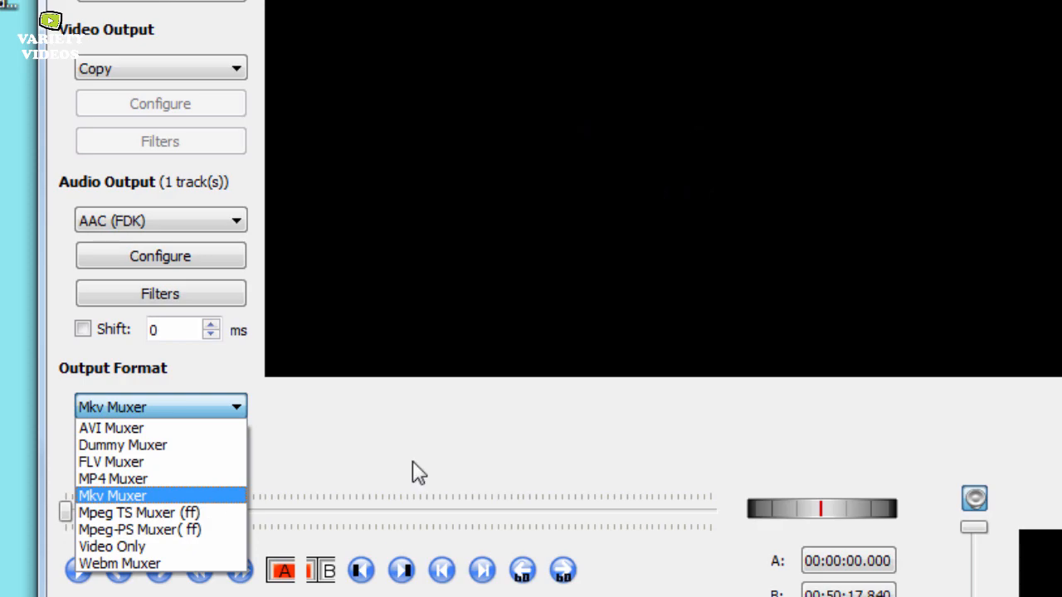
click(113, 494)
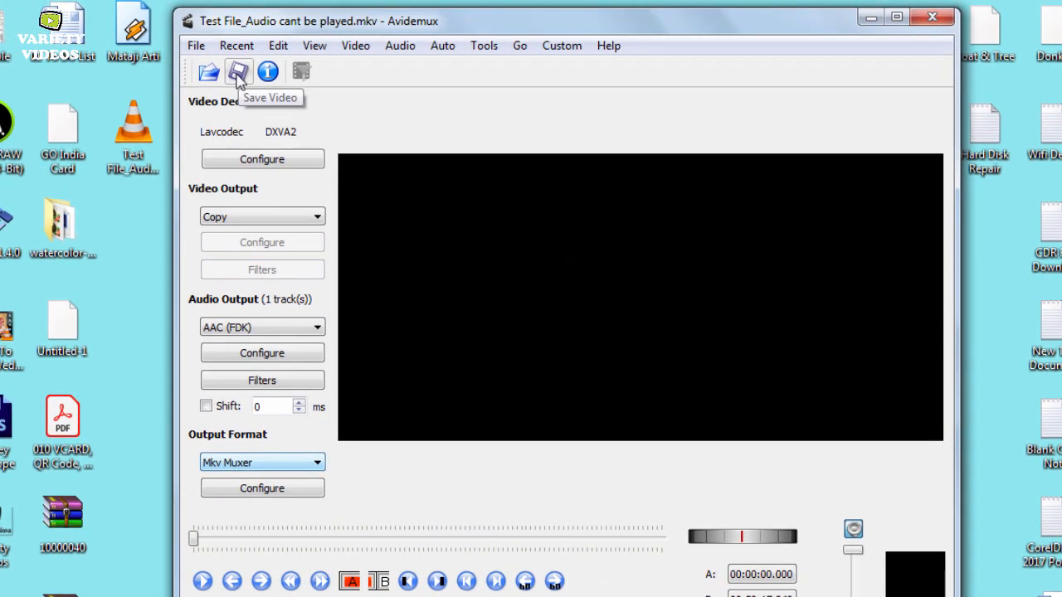
Save the video to the desktop as 'New_Test File_Audio cant be played_edit.mkv' and close Avidemux
click(239, 71)
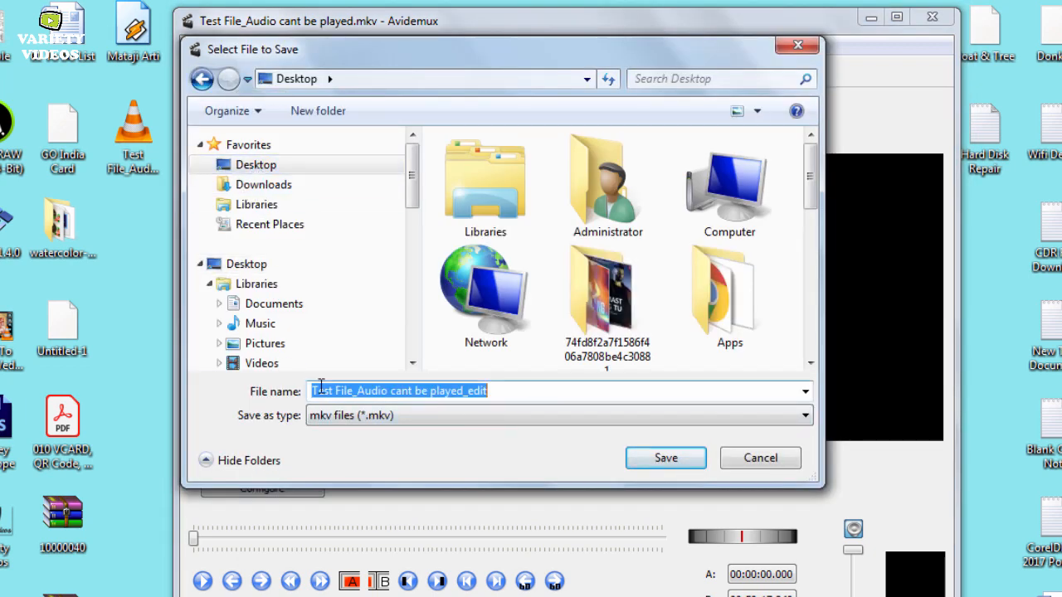
text(New_)
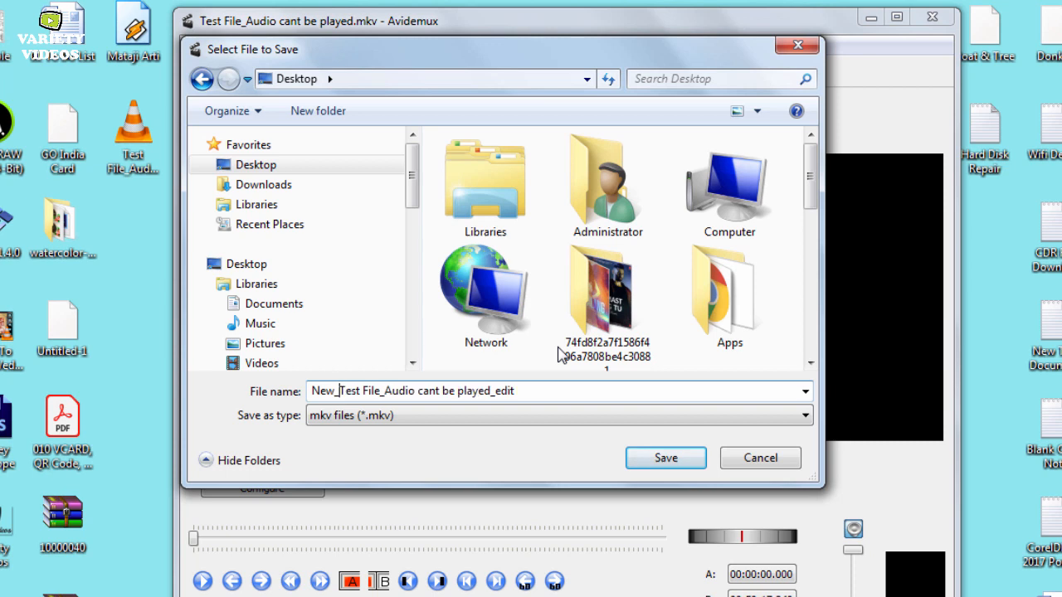
click(664, 458)
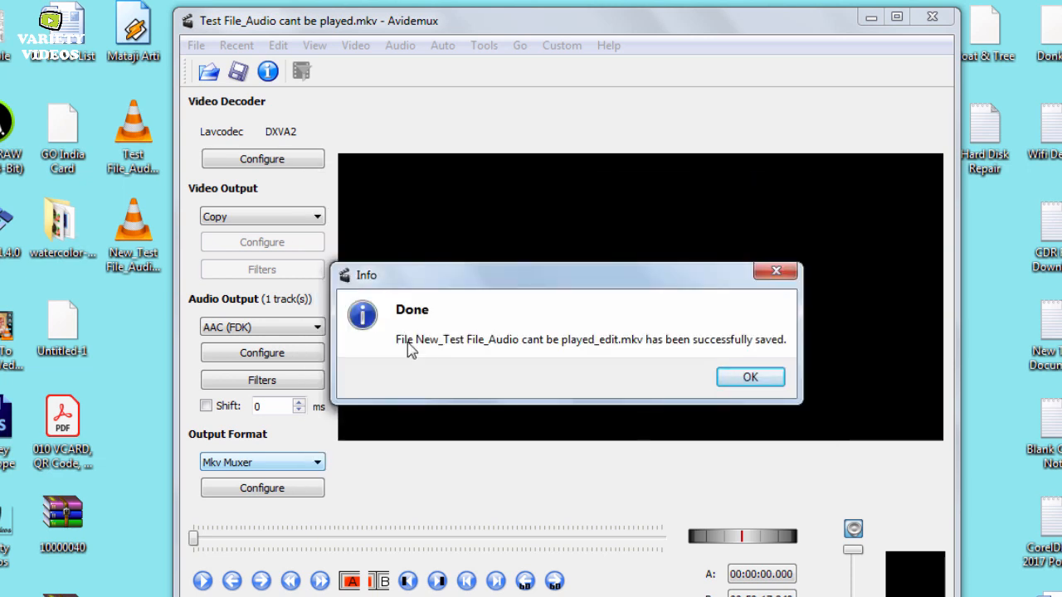
click(750, 377)
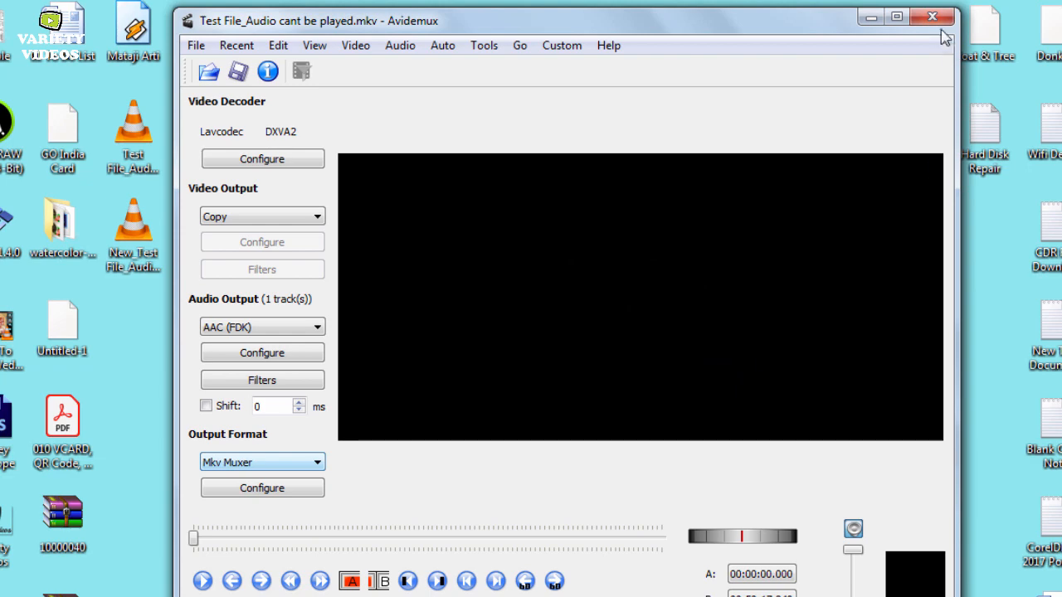
click(932, 17)
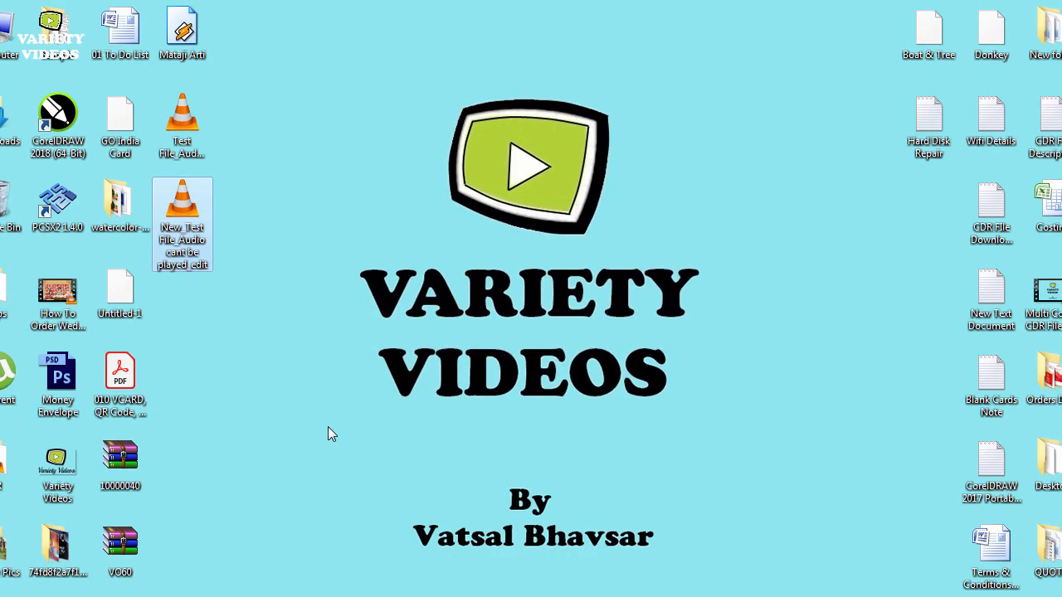
Show the Properties of the new 522 MB MKV file on the desktop
right_click(182, 215)
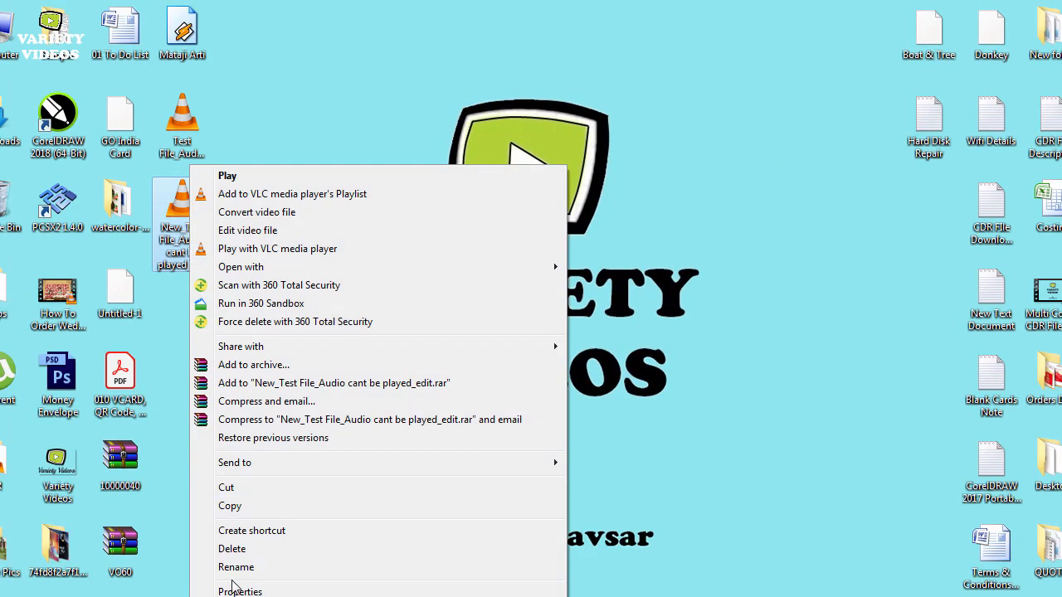
click(239, 590)
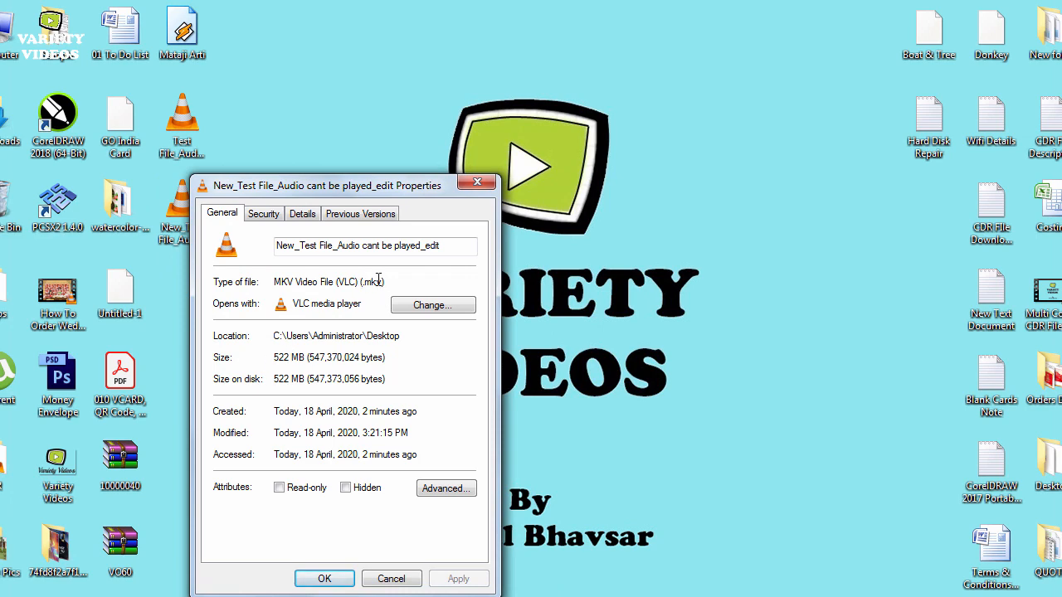